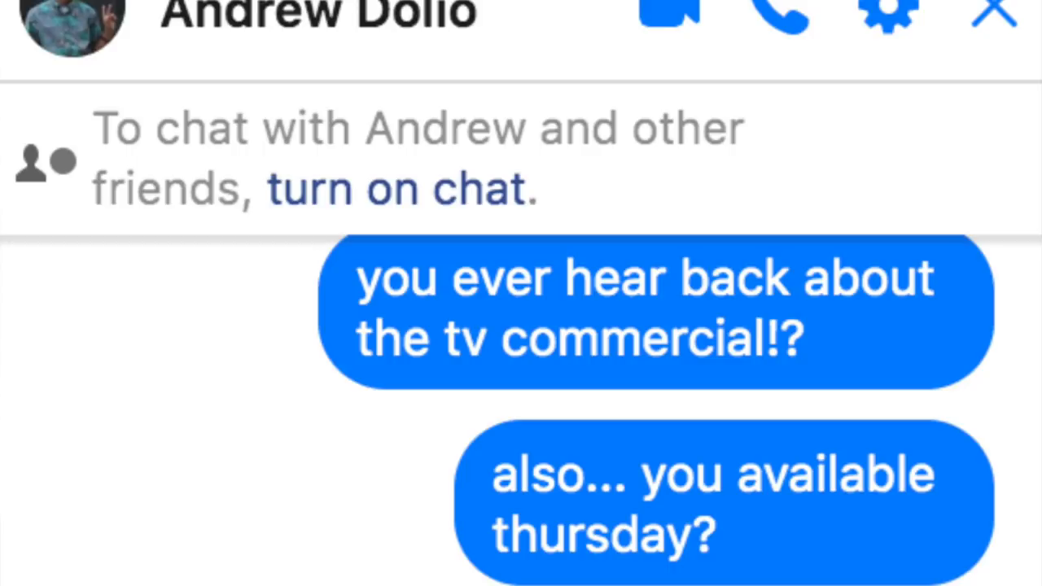
scroll("down", 3)
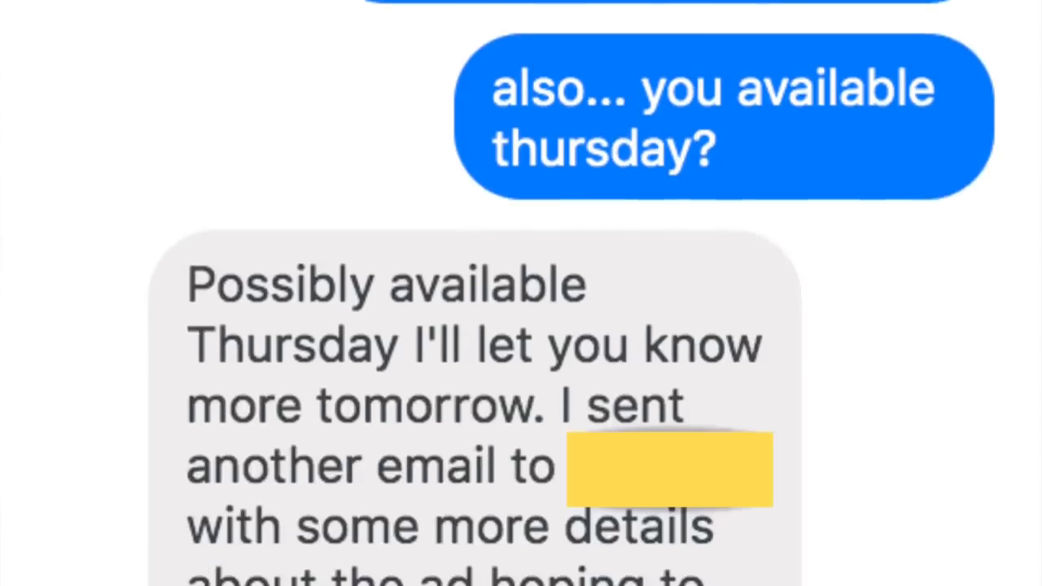